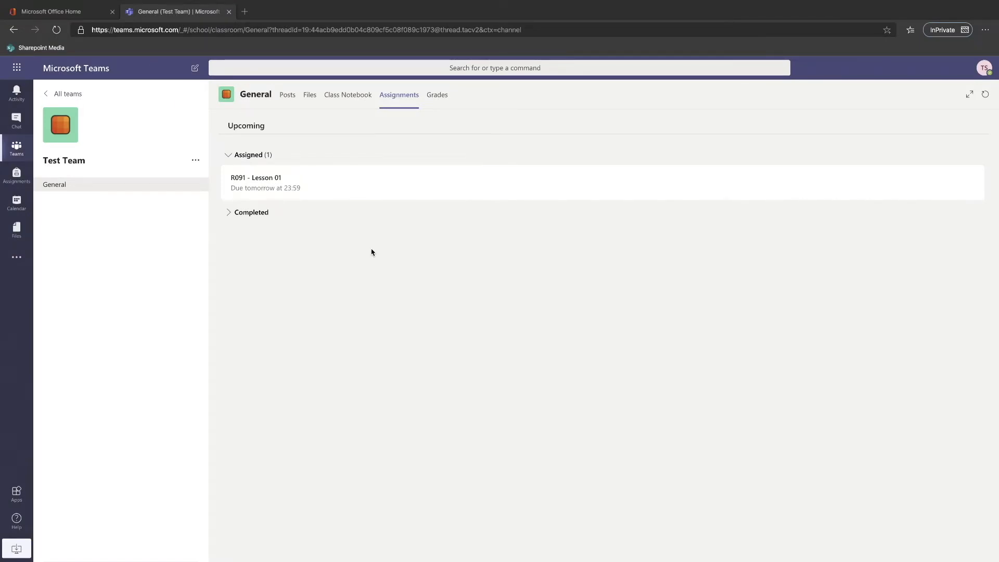
{"action": "mouse_move", "coordinate": [345, 255]}
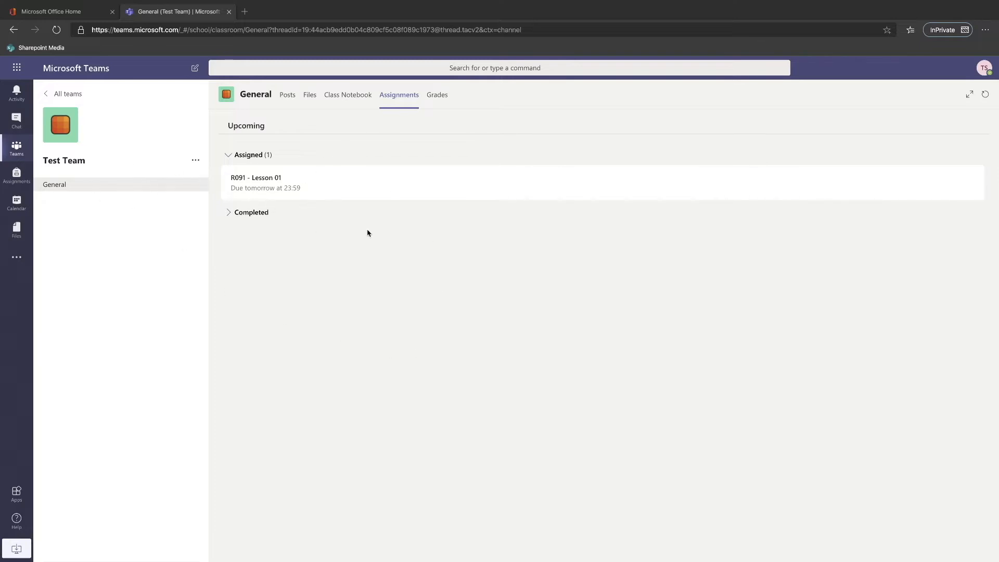
{"action": "mouse_move", "coordinate": [282, 192]}
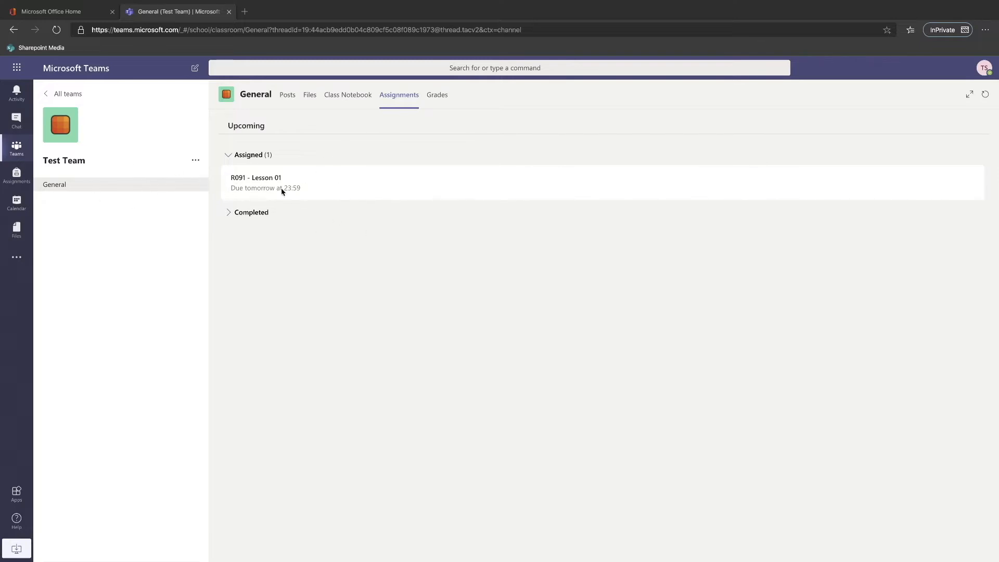
Step: Open the R091 - Lesson 01 assignment card from the Assigned list
{"action": "left_click", "coordinate": [280, 182]}
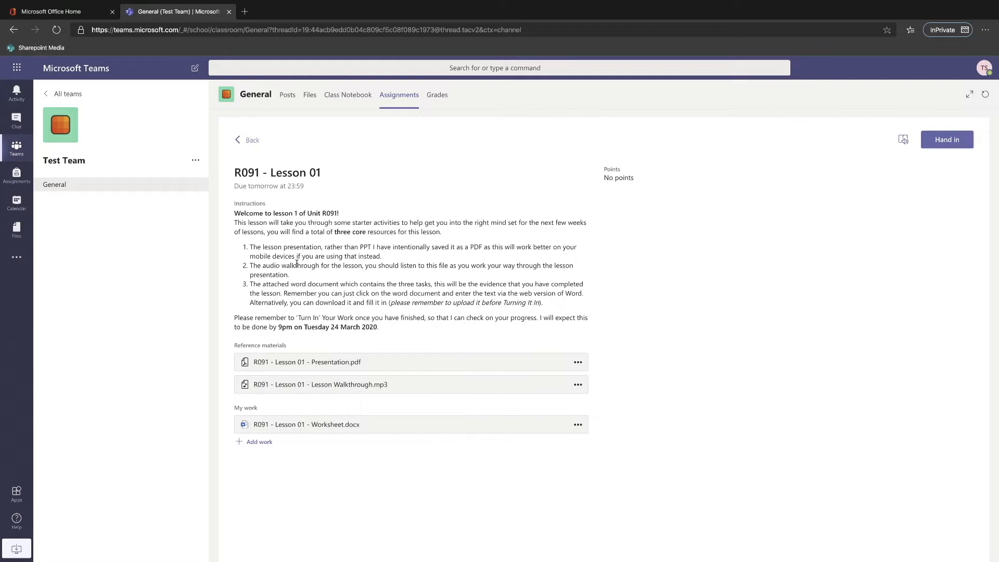
{"action": "mouse_move", "coordinate": [287, 372]}
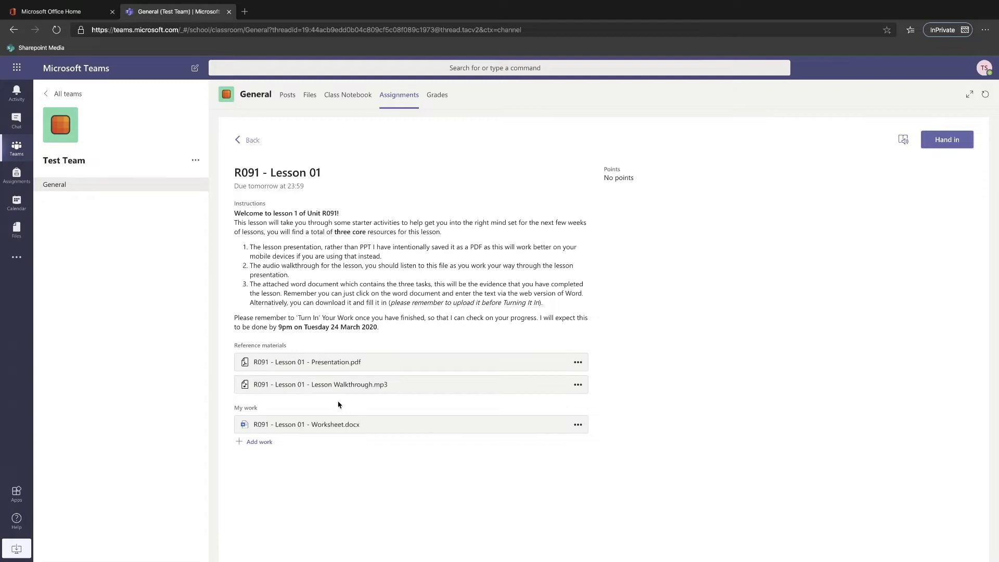
{"action": "mouse_move", "coordinate": [377, 440]}
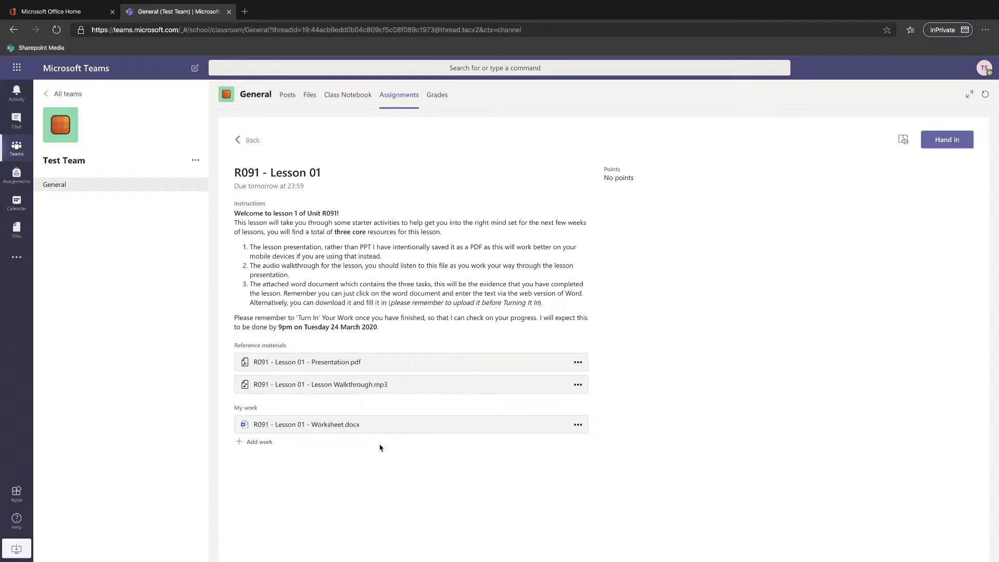
{"action": "mouse_move", "coordinate": [376, 448]}
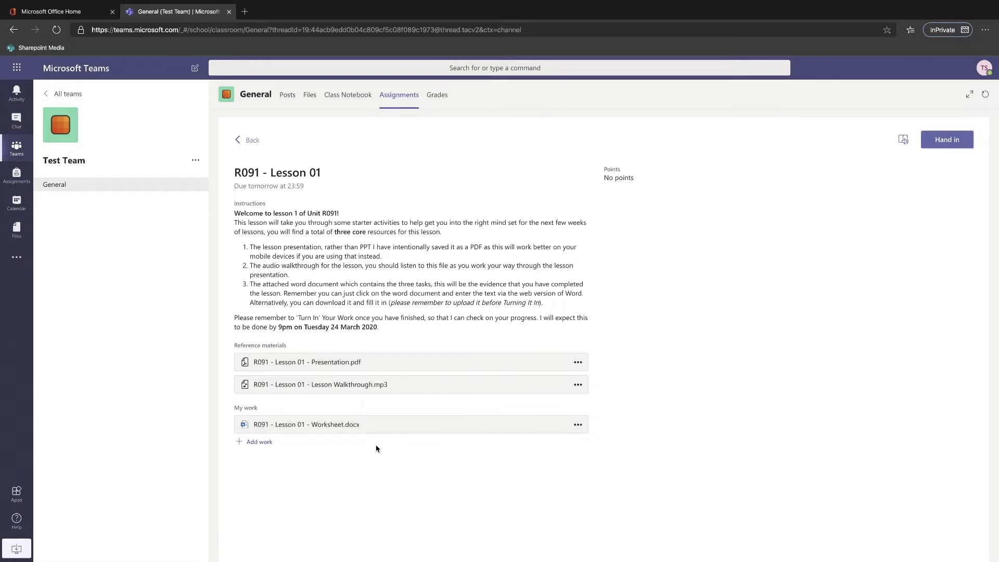
{"action": "mouse_move", "coordinate": [319, 450]}
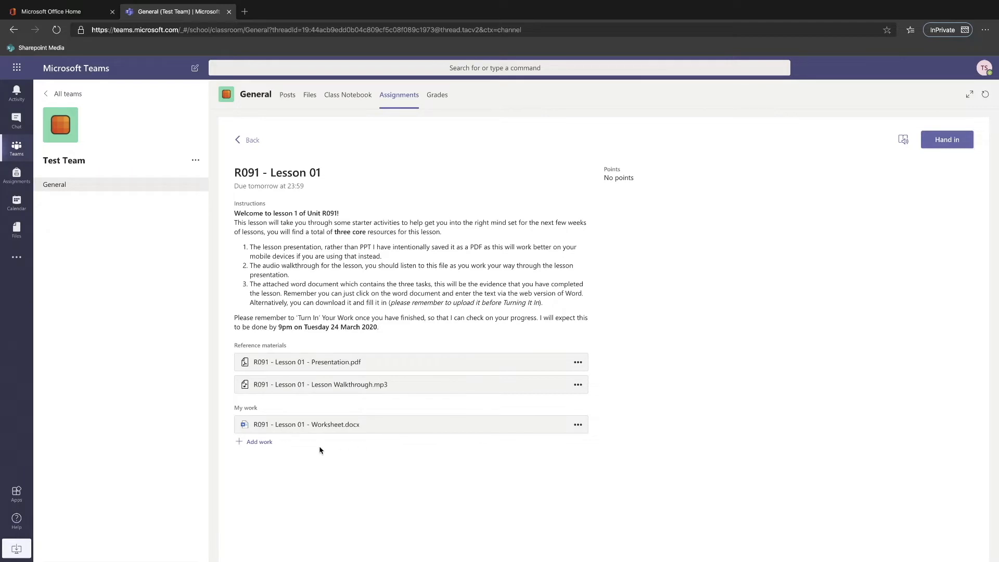
{"action": "mouse_move", "coordinate": [336, 454]}
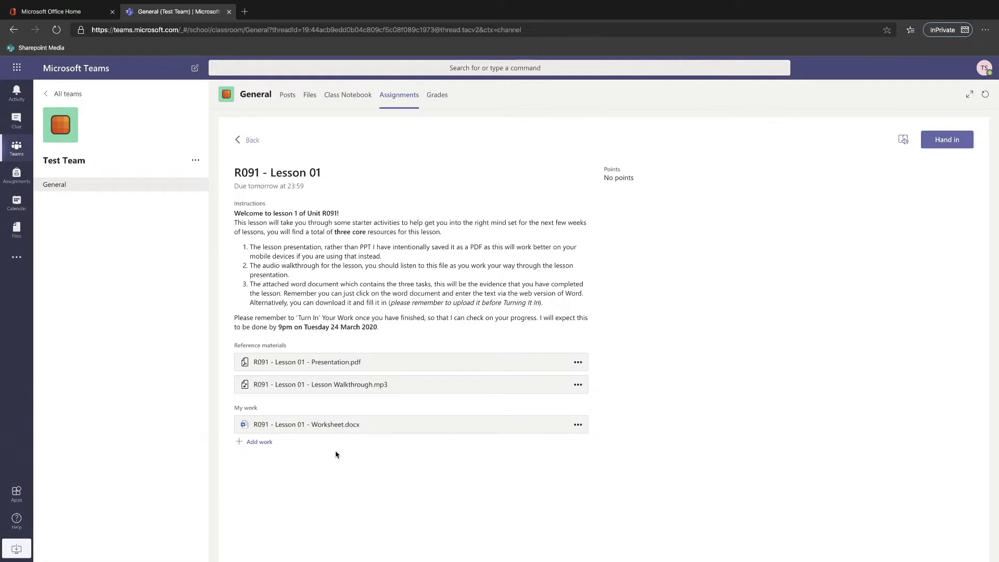
{"action": "mouse_move", "coordinate": [328, 454]}
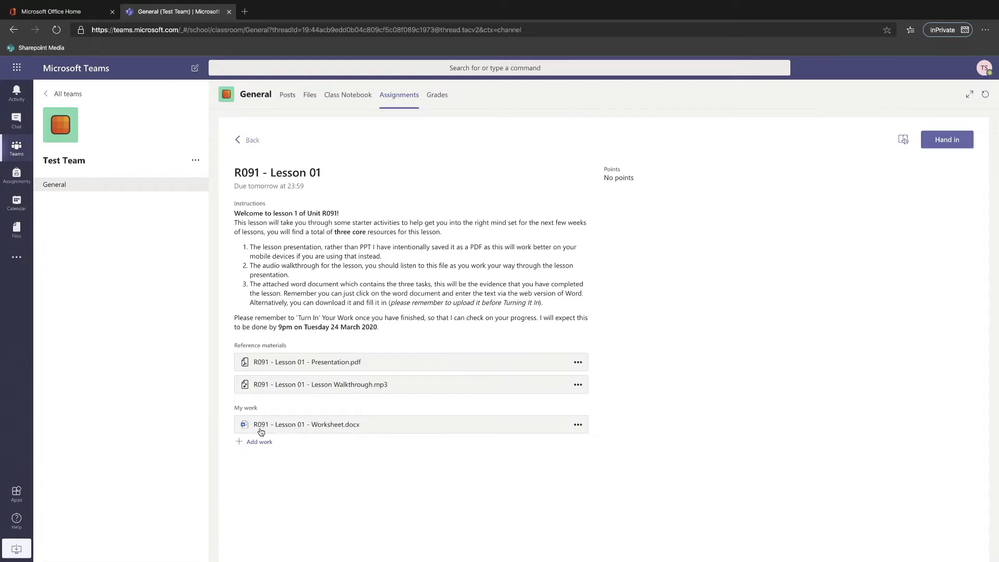
{"action": "mouse_move", "coordinate": [349, 432]}
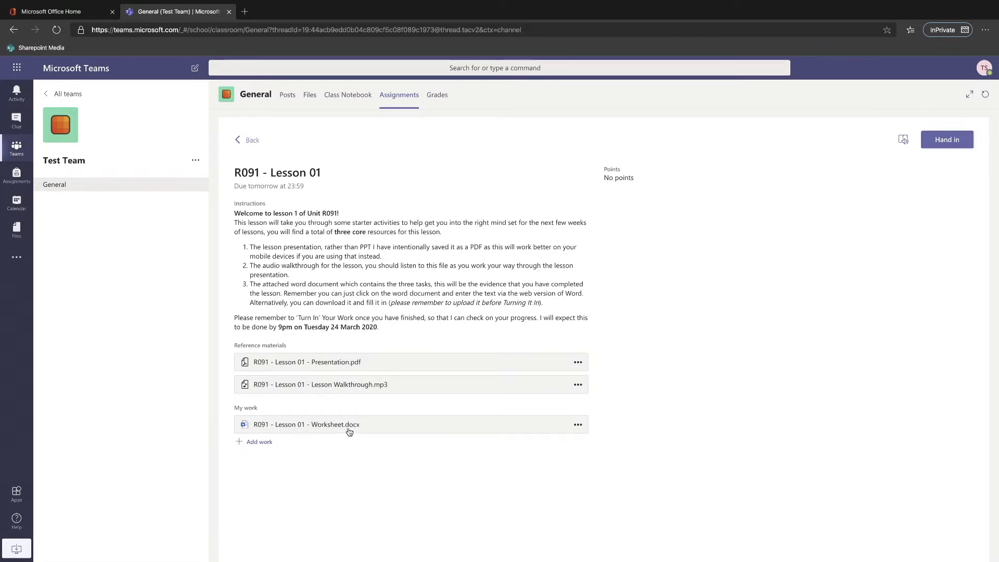
Step: Open Worksheet.docx from My work and add "Here is my moodboard .." under Task 01
{"action": "left_click", "coordinate": [306, 425]}
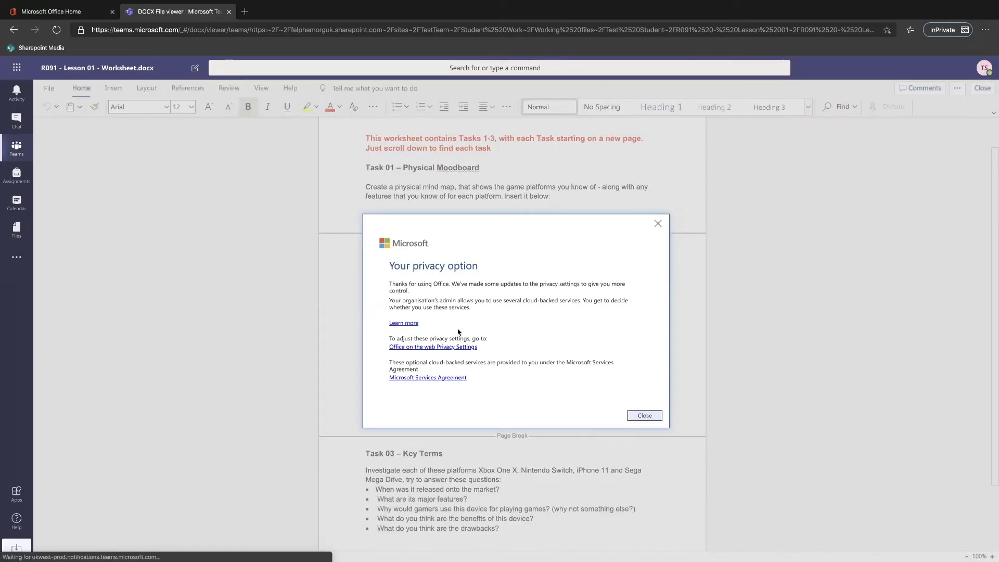
{"action": "left_click", "coordinate": [643, 415]}
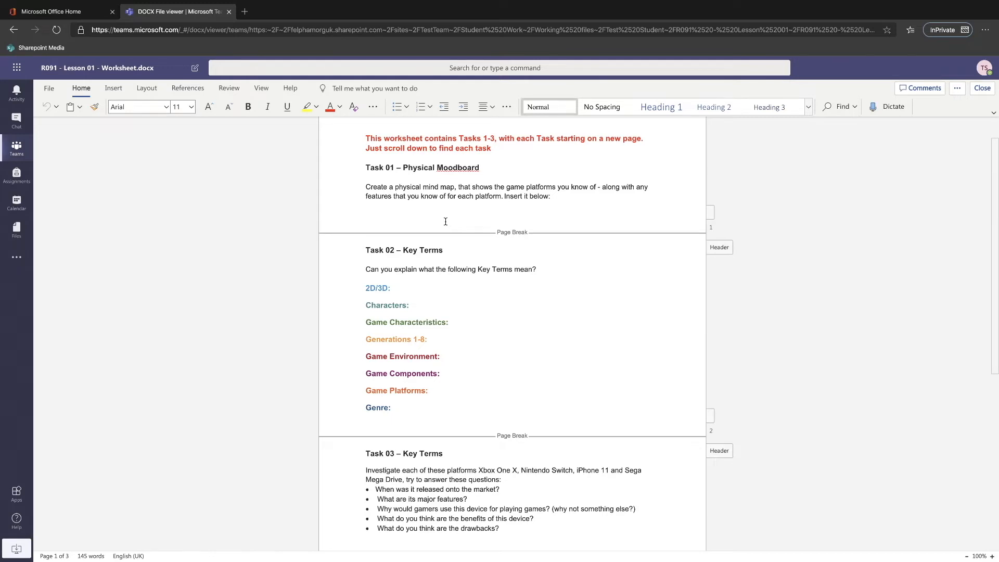
{"action": "type", "text": "Here is my"}
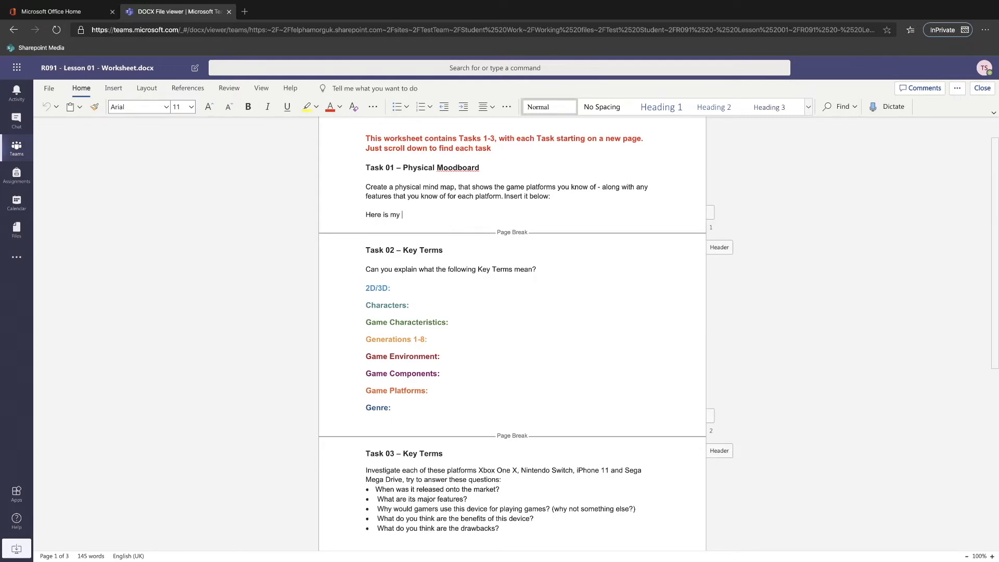
{"action": "type", "text": "moodb"}
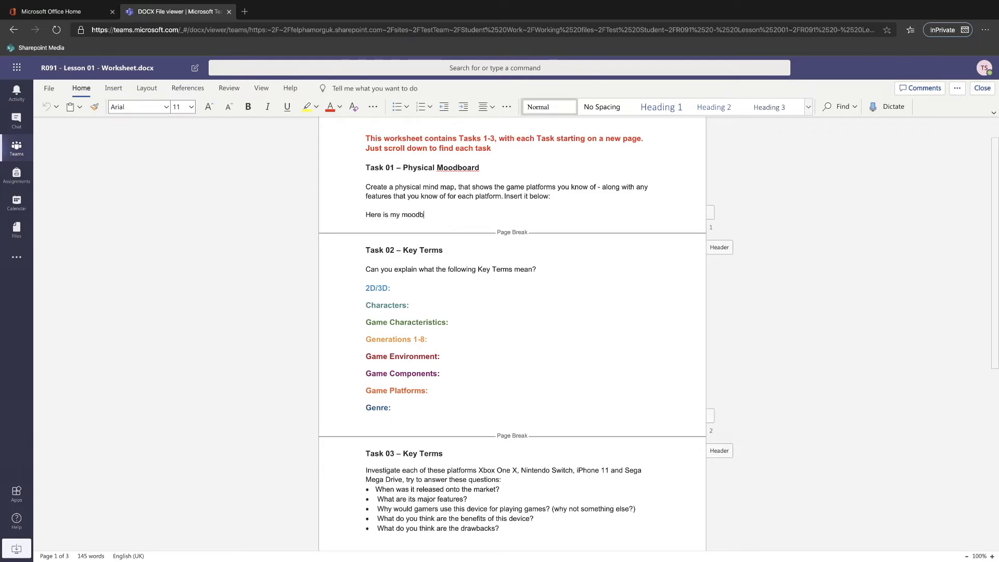
{"action": "type", "text": "oard"}
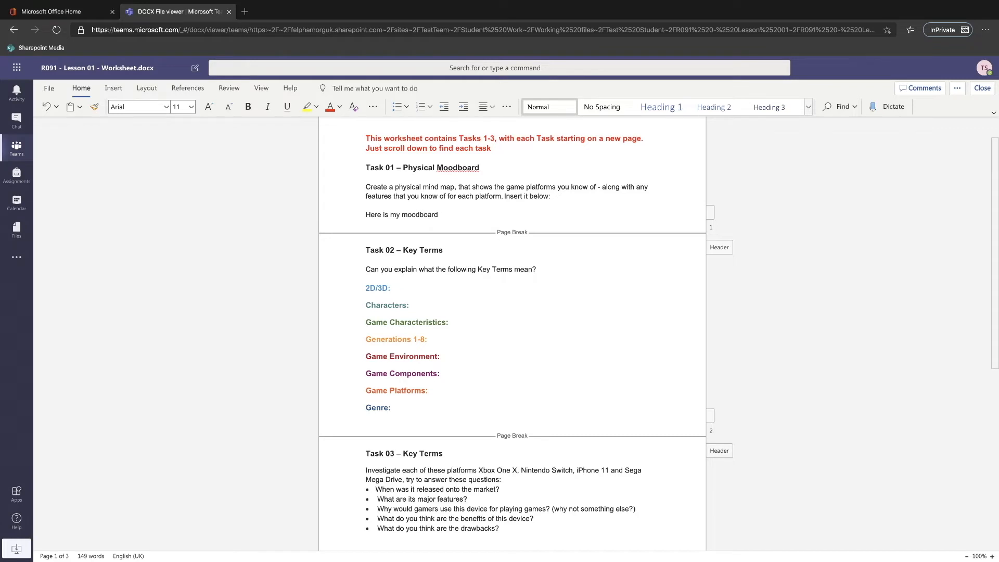
{"action": "type", "text": ".."}
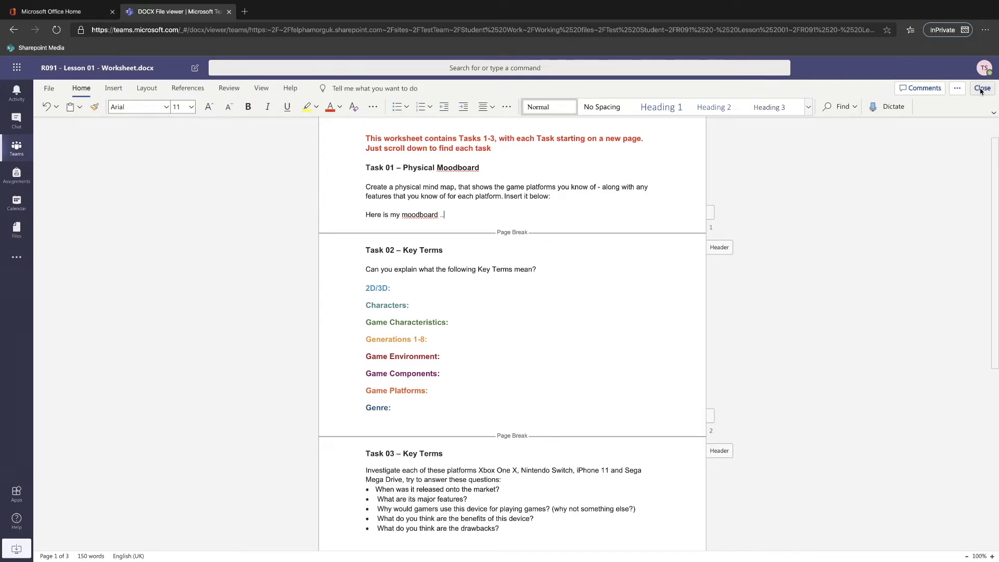
Step: Close the Word viewer and reopen Worksheet.docx to confirm the moodboard sentence was saved
{"action": "left_click", "coordinate": [982, 87]}
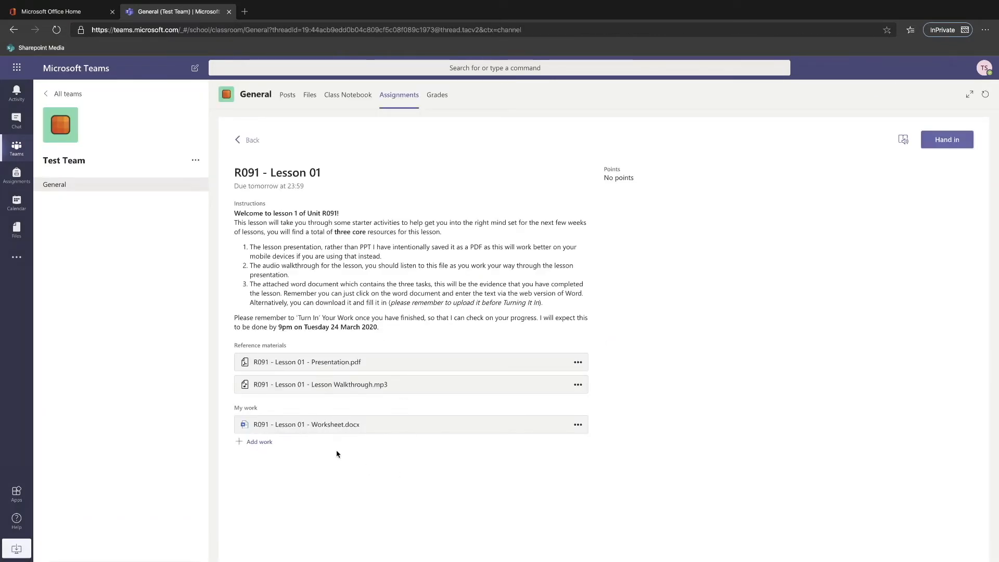
{"action": "mouse_move", "coordinate": [429, 514]}
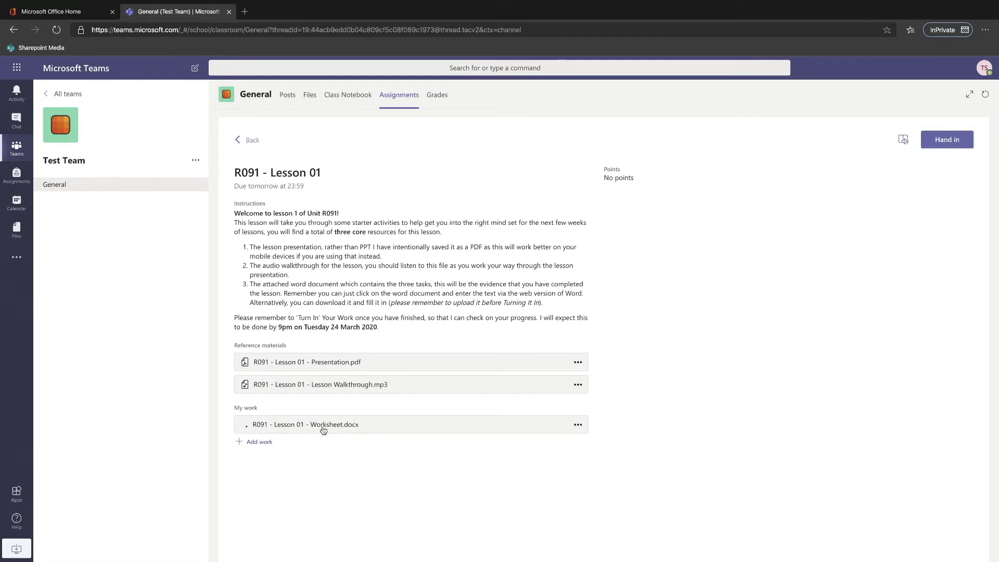
{"action": "left_click", "coordinate": [306, 424]}
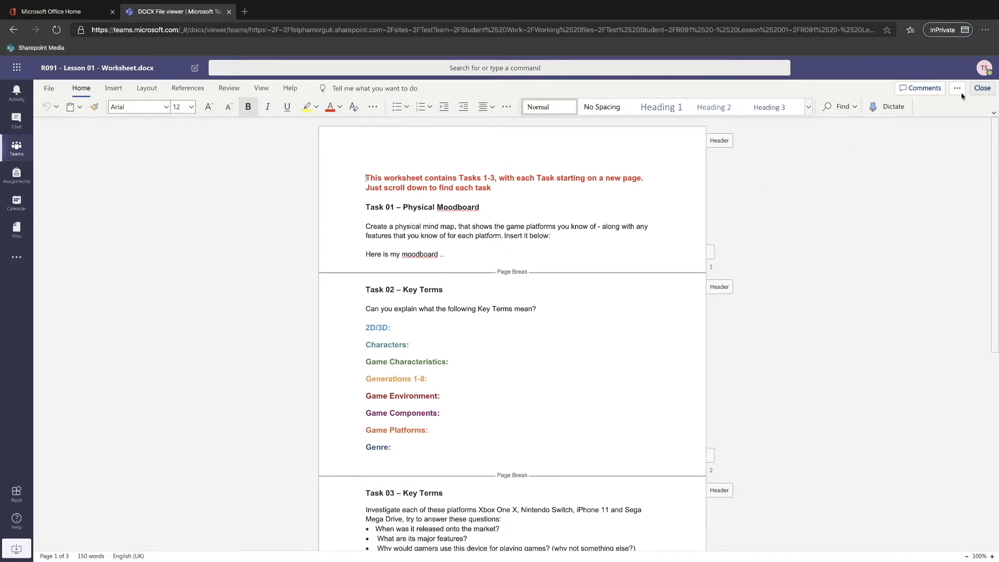
Step: Close the worksheet viewer to return to the R091 - Lesson 01 assignment page
{"action": "left_click", "coordinate": [981, 88]}
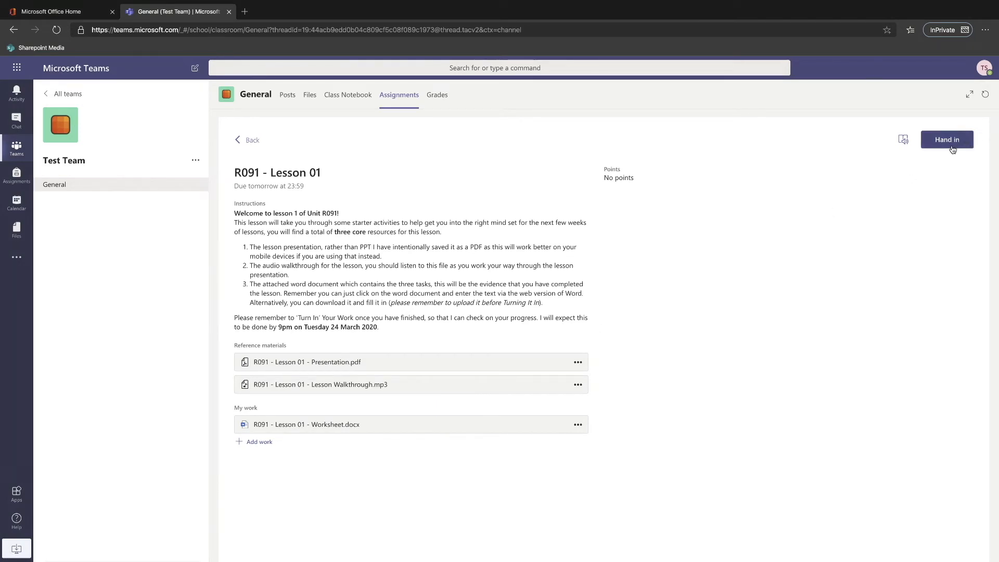
{"action": "mouse_move", "coordinate": [786, 324]}
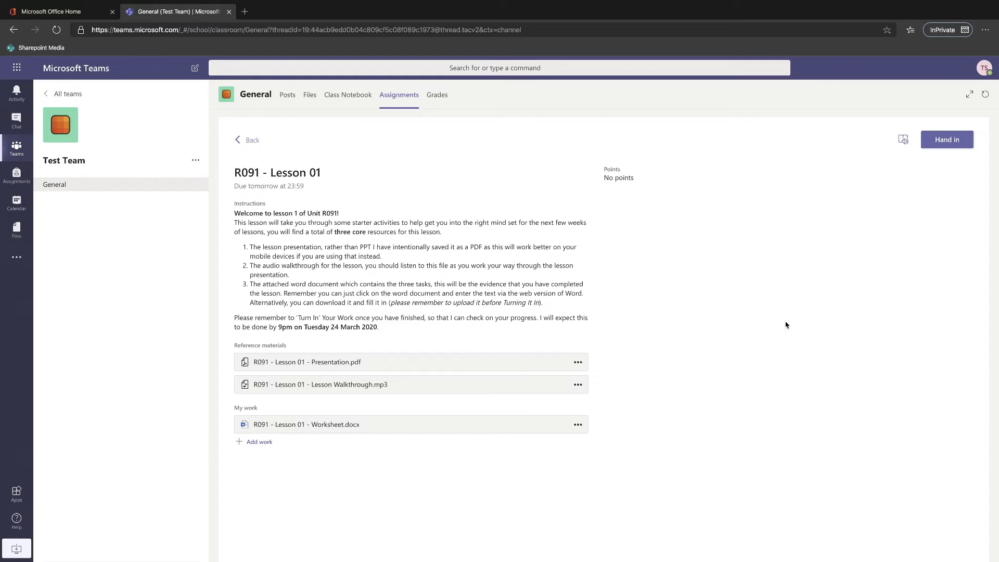
{"action": "mouse_move", "coordinate": [778, 321]}
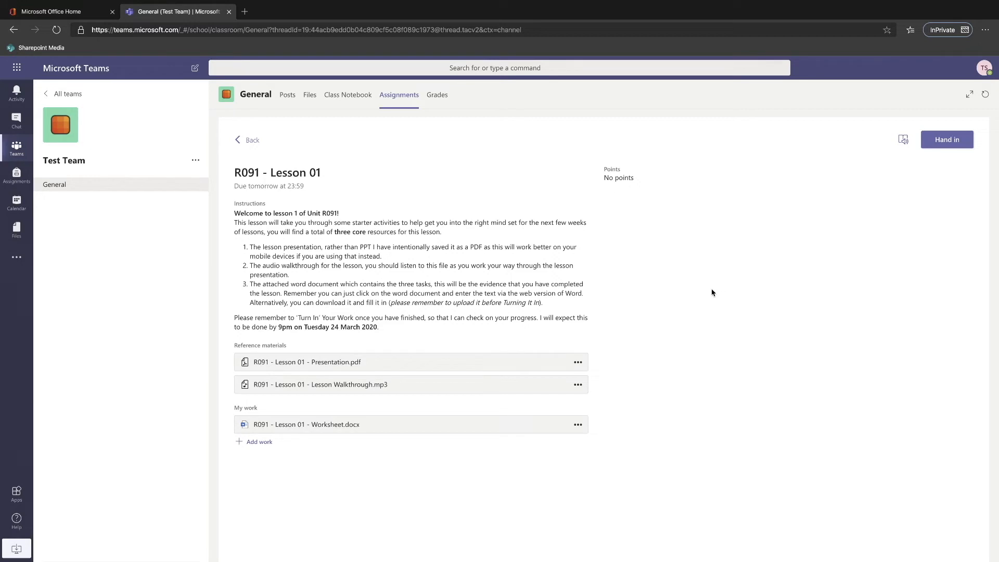
{"action": "mouse_move", "coordinate": [374, 500]}
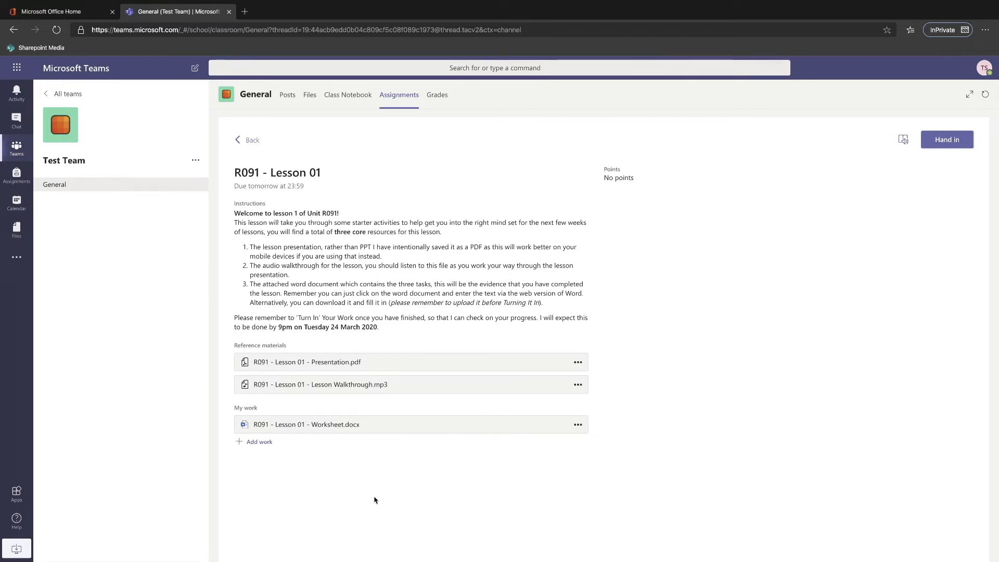
{"action": "mouse_move", "coordinate": [299, 411]}
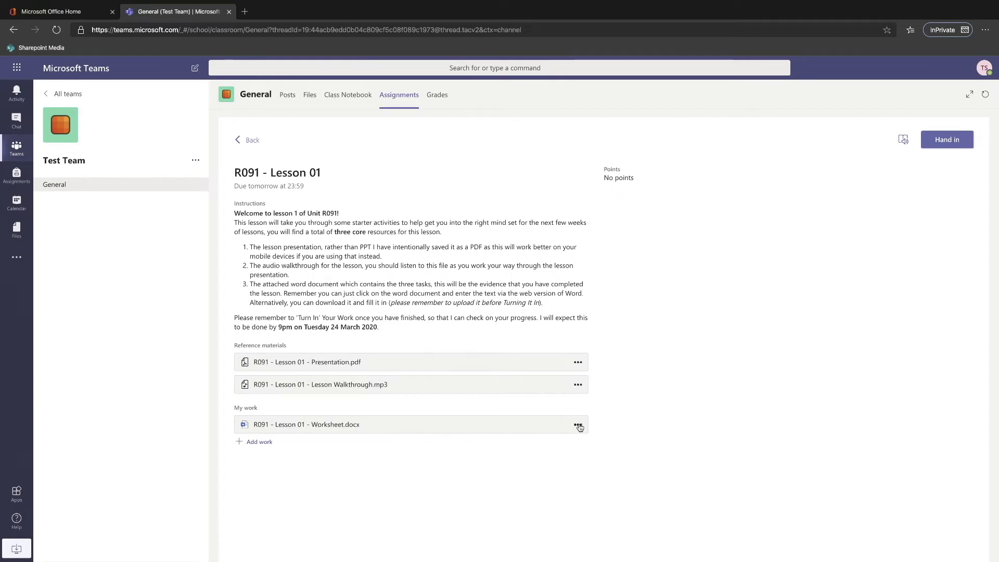
{"action": "left_click", "coordinate": [577, 424]}
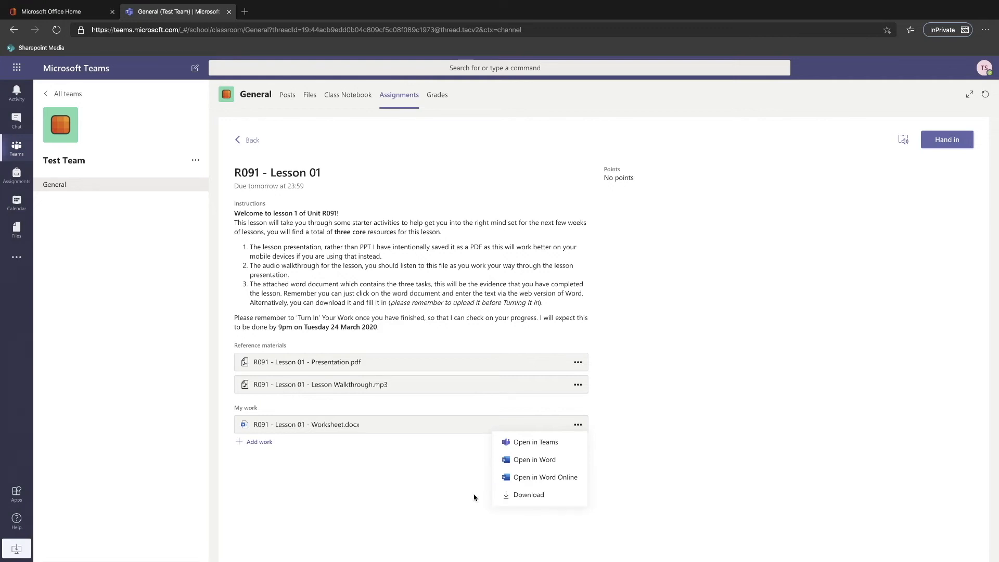
{"action": "left_click", "coordinate": [477, 493]}
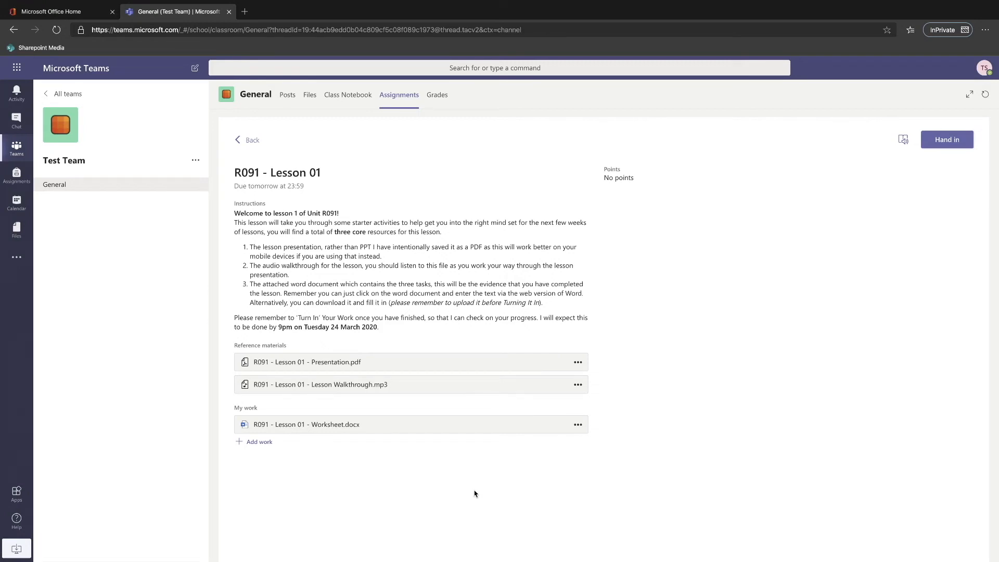
{"action": "mouse_move", "coordinate": [578, 425]}
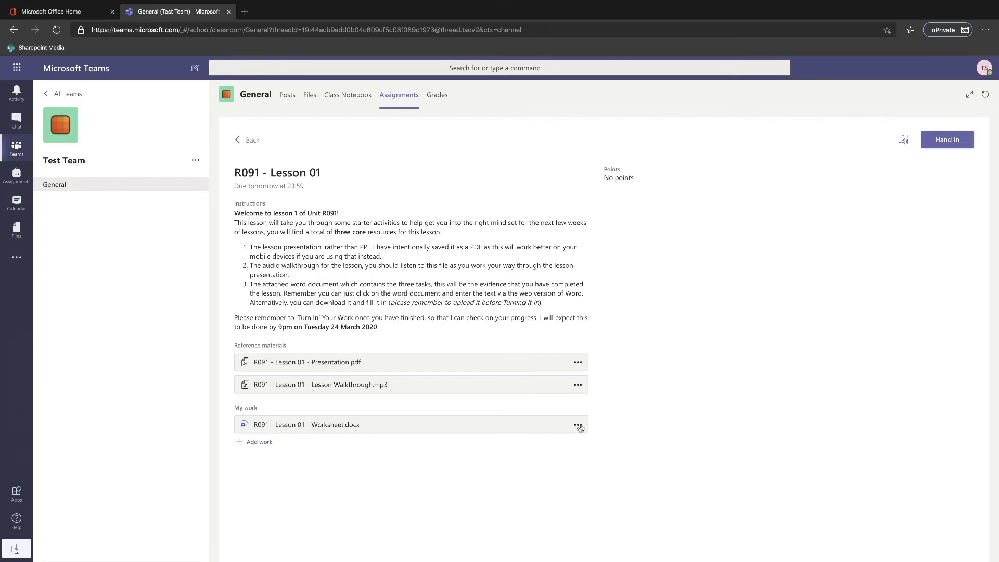
{"action": "mouse_move", "coordinate": [584, 374]}
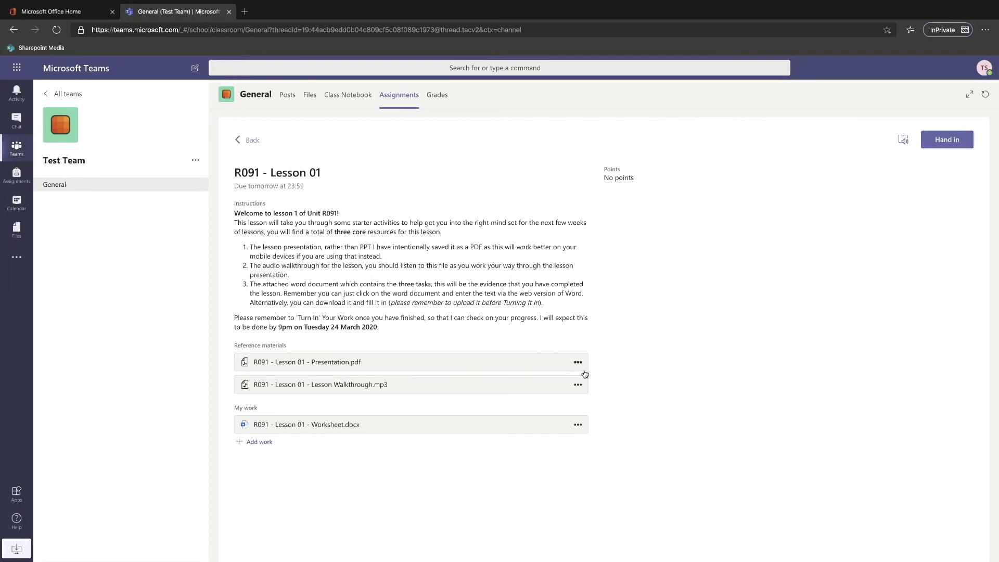
{"action": "left_click", "coordinate": [577, 362]}
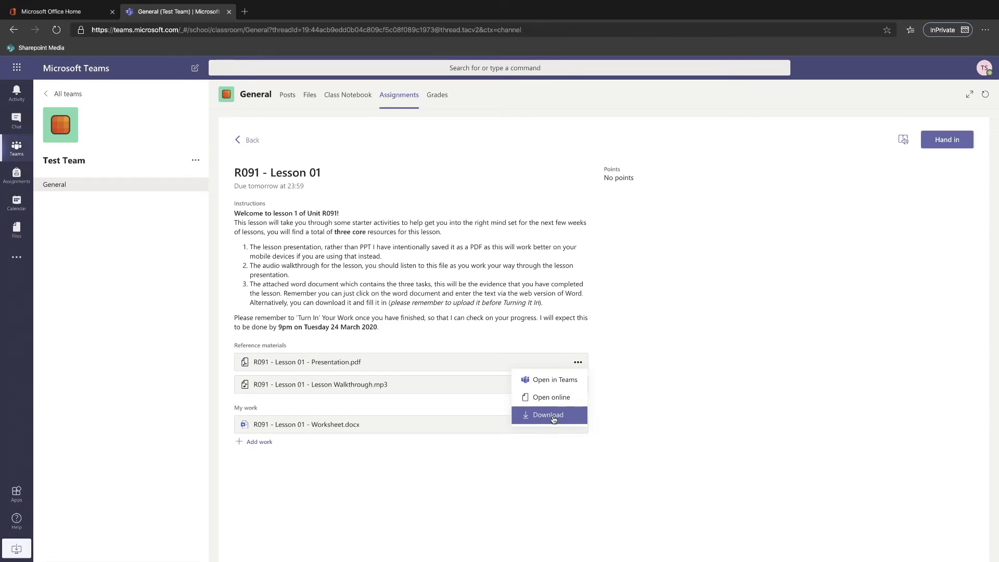
{"action": "mouse_move", "coordinate": [508, 461]}
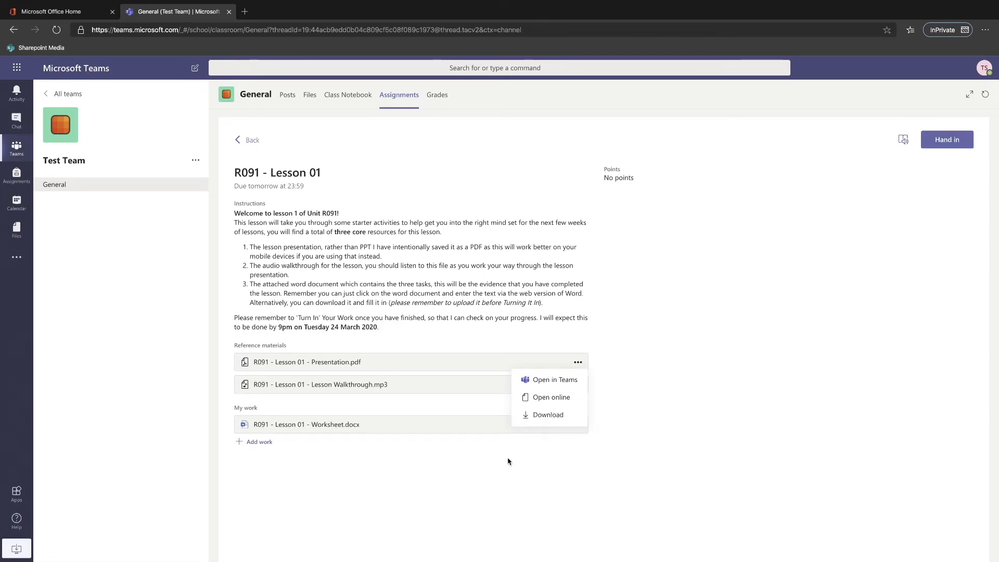
{"action": "left_click", "coordinate": [550, 452]}
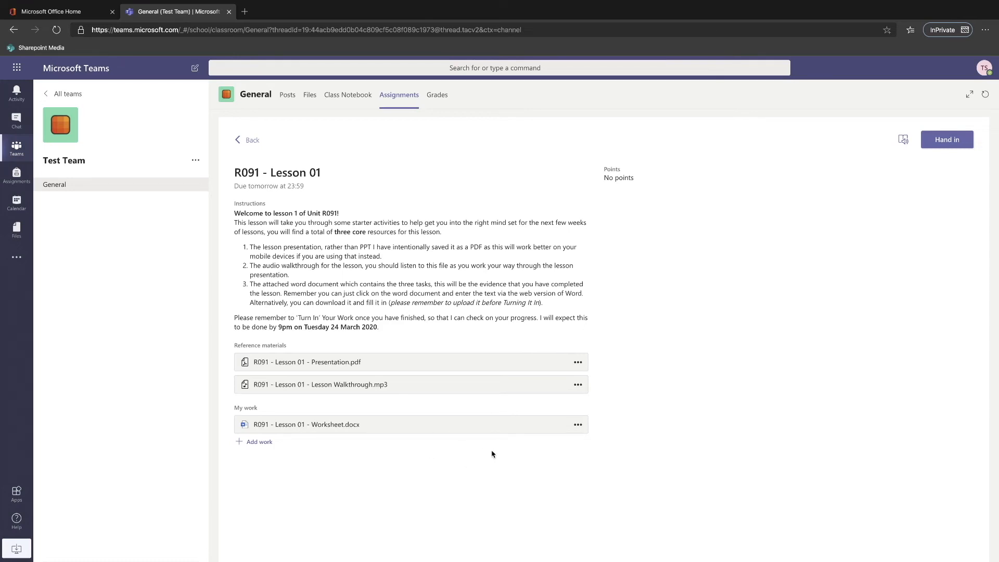
{"action": "mouse_move", "coordinate": [475, 453]}
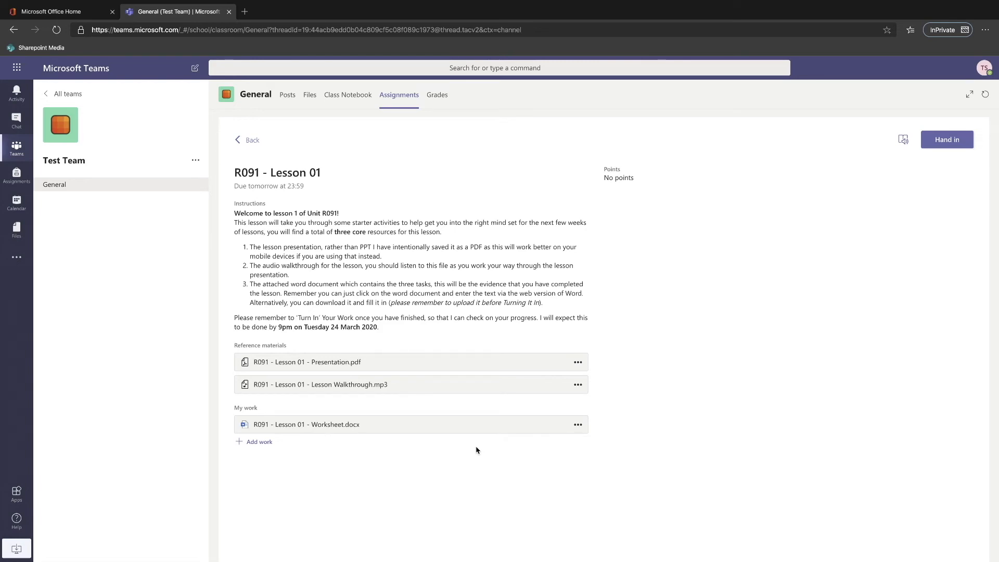
{"action": "mouse_move", "coordinate": [448, 460]}
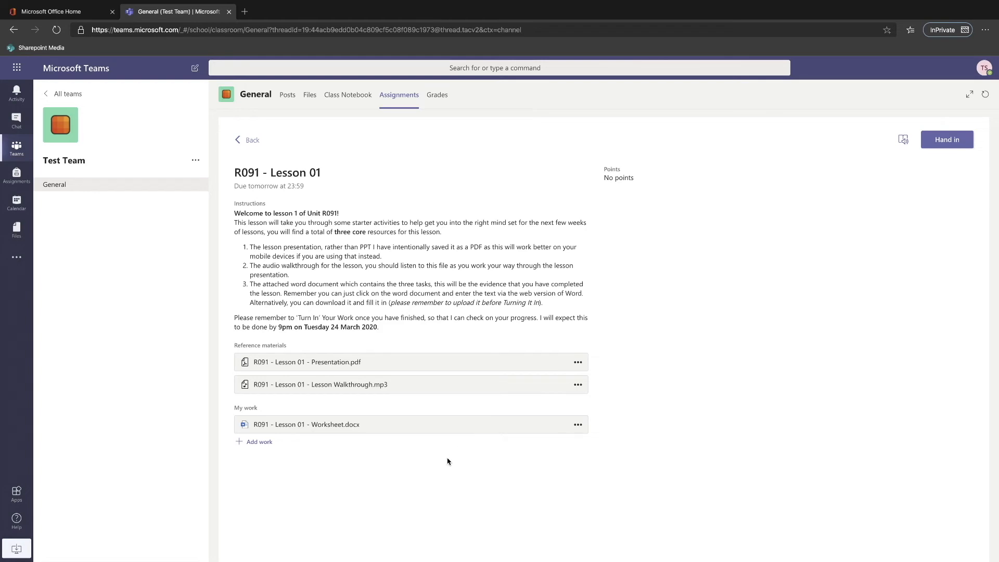
{"action": "mouse_move", "coordinate": [324, 482]}
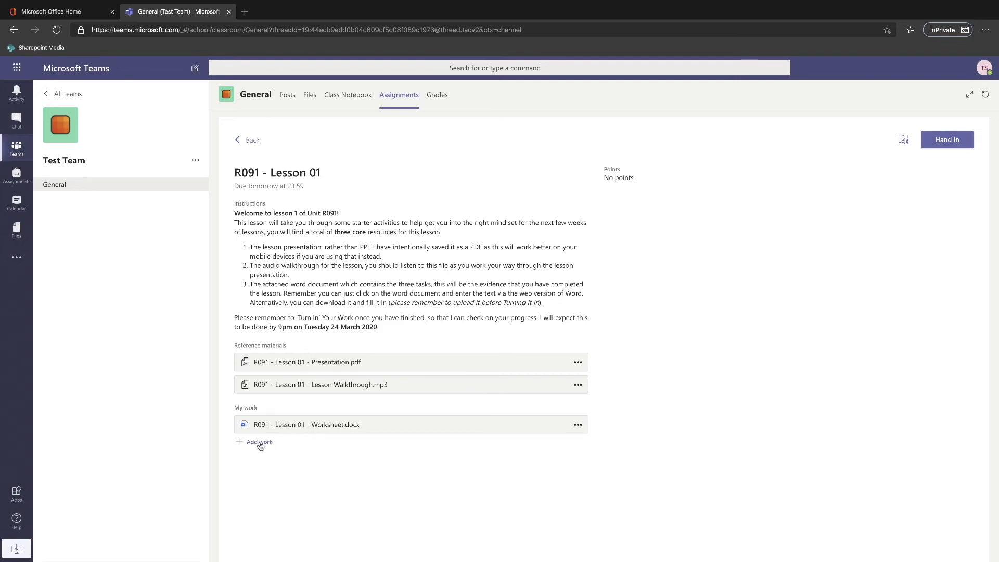
Step: Start Add work under My work and browse the OneDrive files list
{"action": "left_click", "coordinate": [258, 442]}
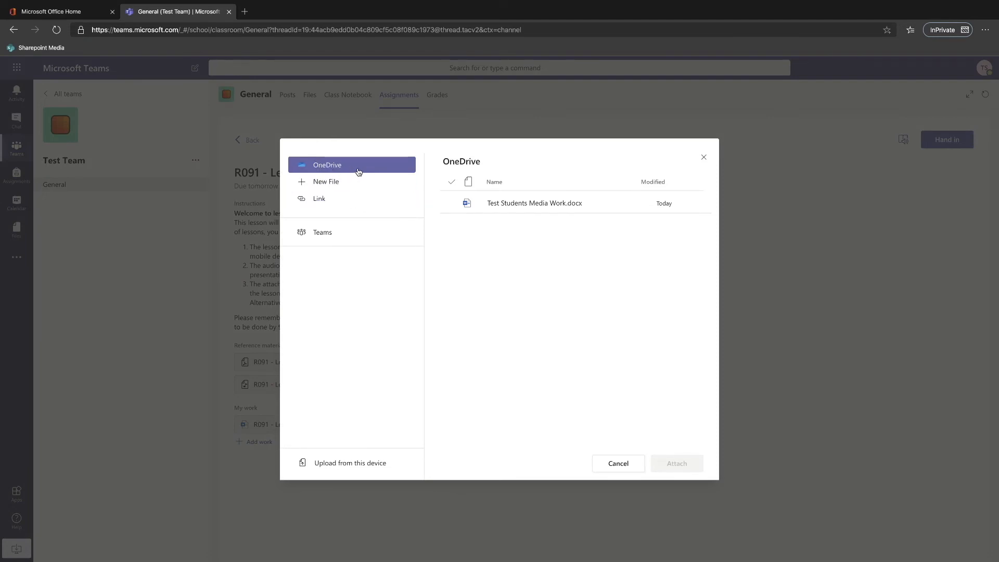
{"action": "left_click", "coordinate": [534, 203]}
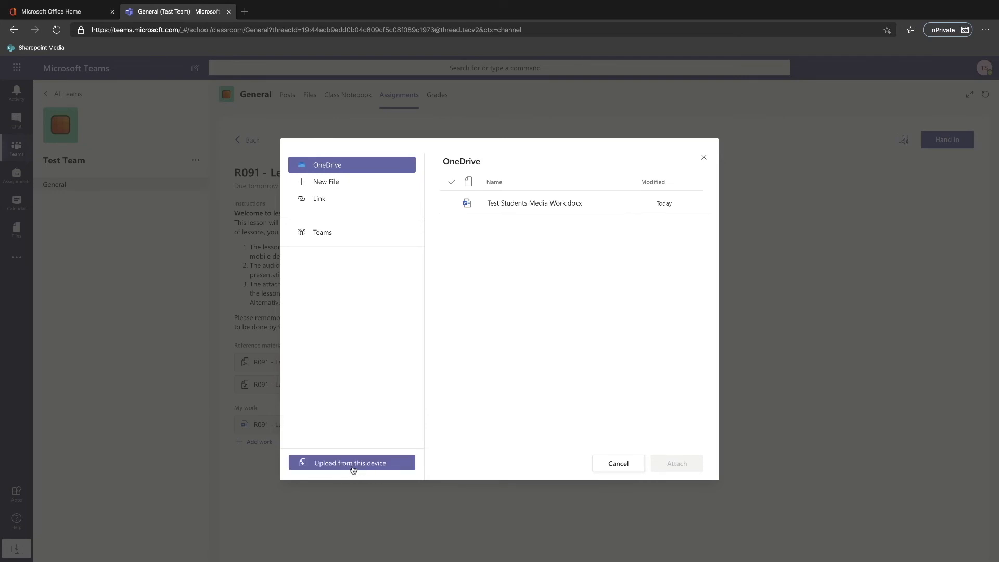
Step: Upload Test Students Media Work.docx from the Desktop via Upload from this device
{"action": "left_click", "coordinate": [350, 463]}
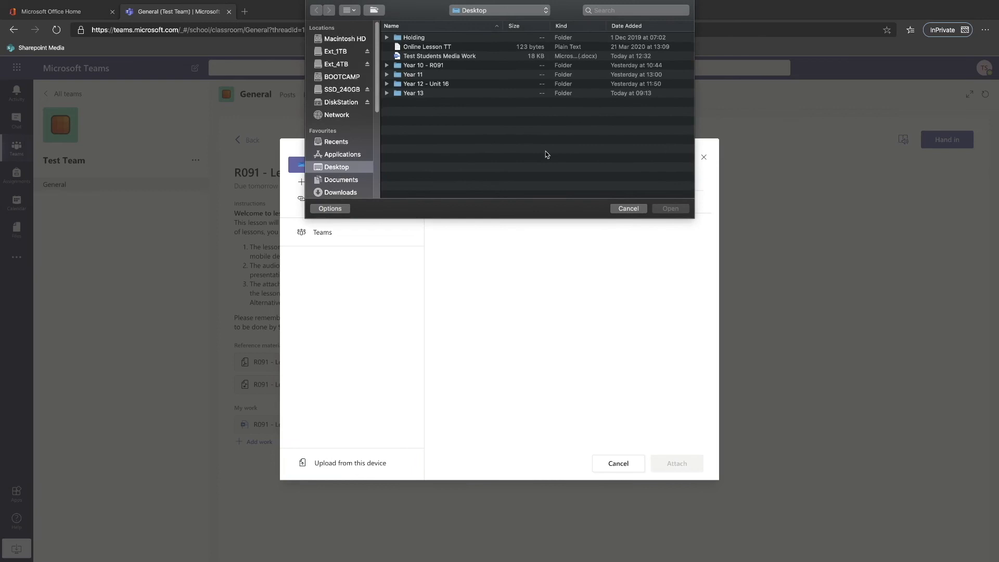
{"action": "mouse_move", "coordinate": [463, 144]}
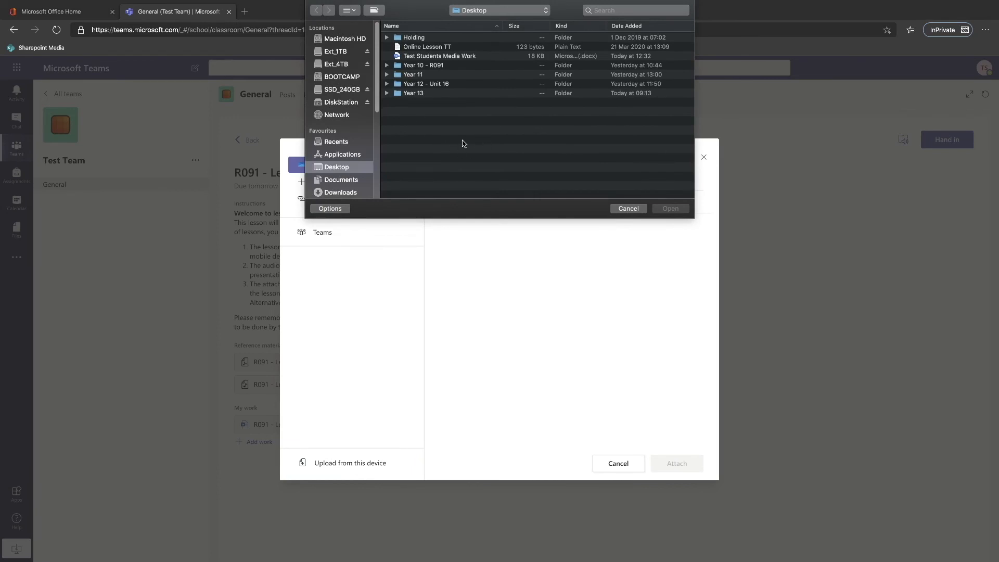
{"action": "mouse_move", "coordinate": [449, 139]}
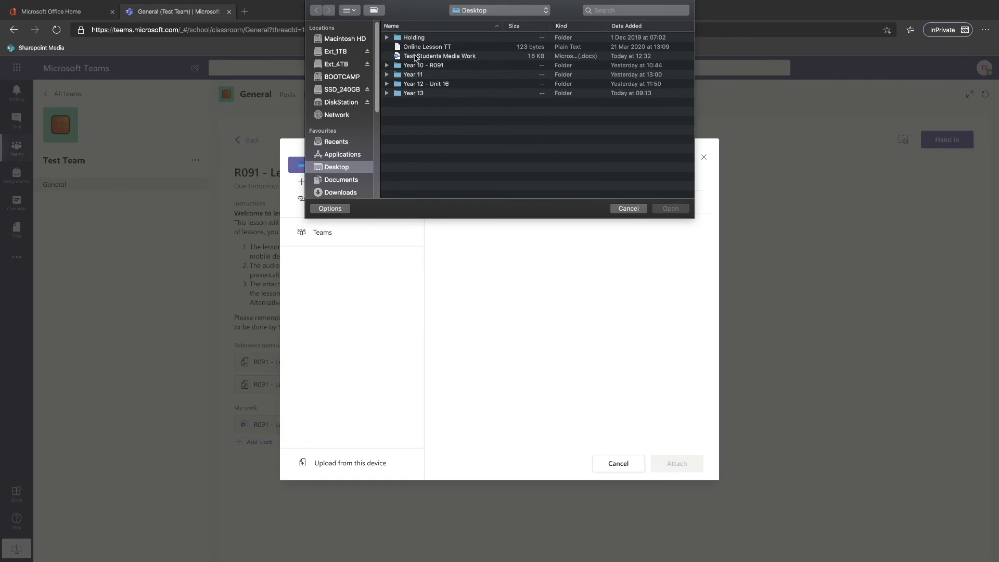
{"action": "mouse_move", "coordinate": [417, 60]}
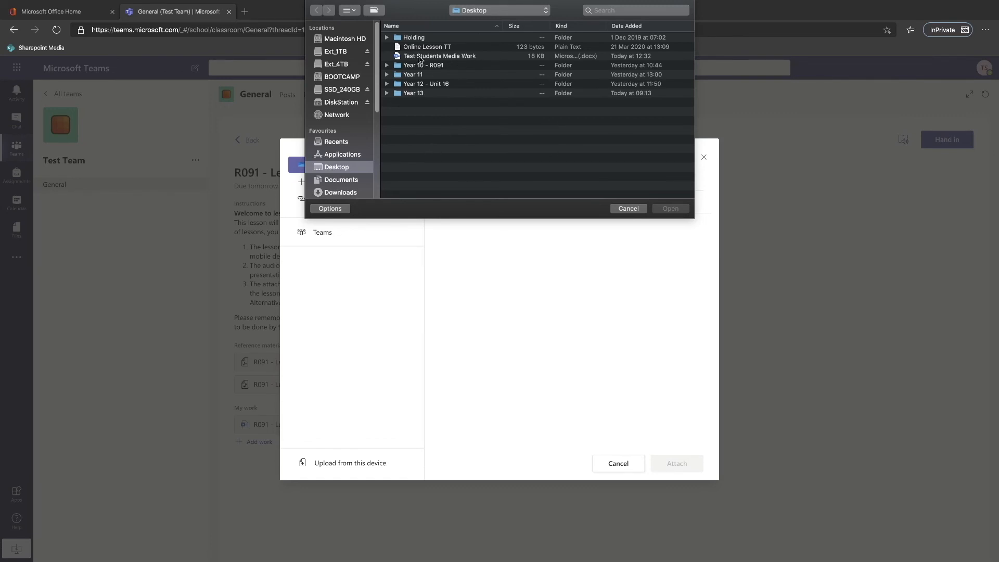
{"action": "left_click", "coordinate": [438, 55]}
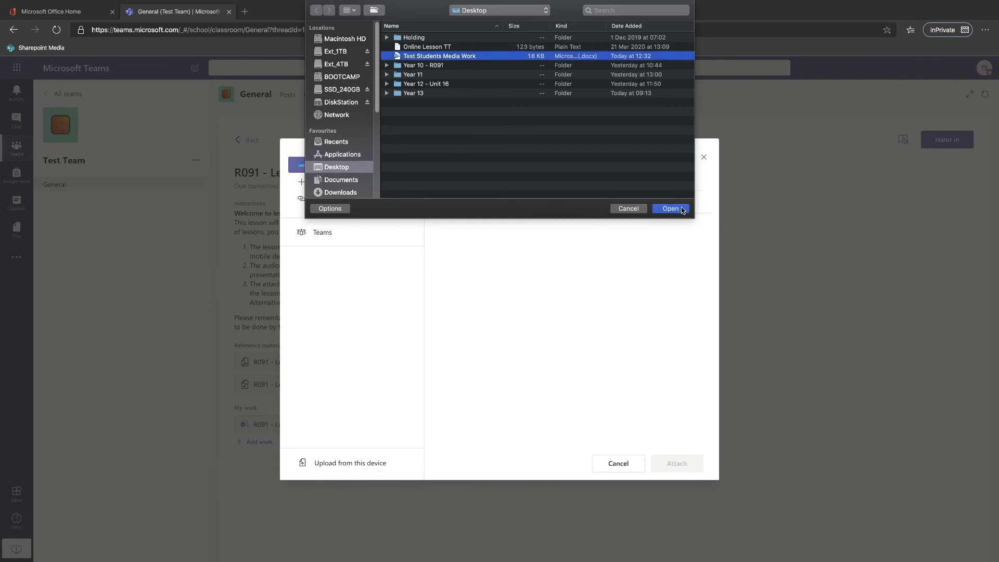
{"action": "left_click", "coordinate": [670, 208]}
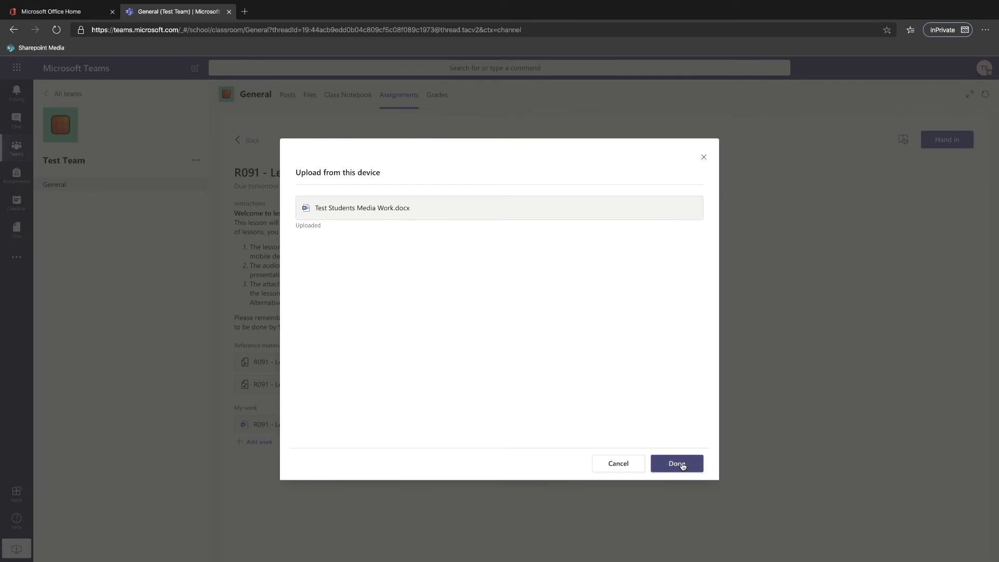
Step: Confirm with Done so Test Students Media Work.docx appears under My work
{"action": "left_click", "coordinate": [675, 463]}
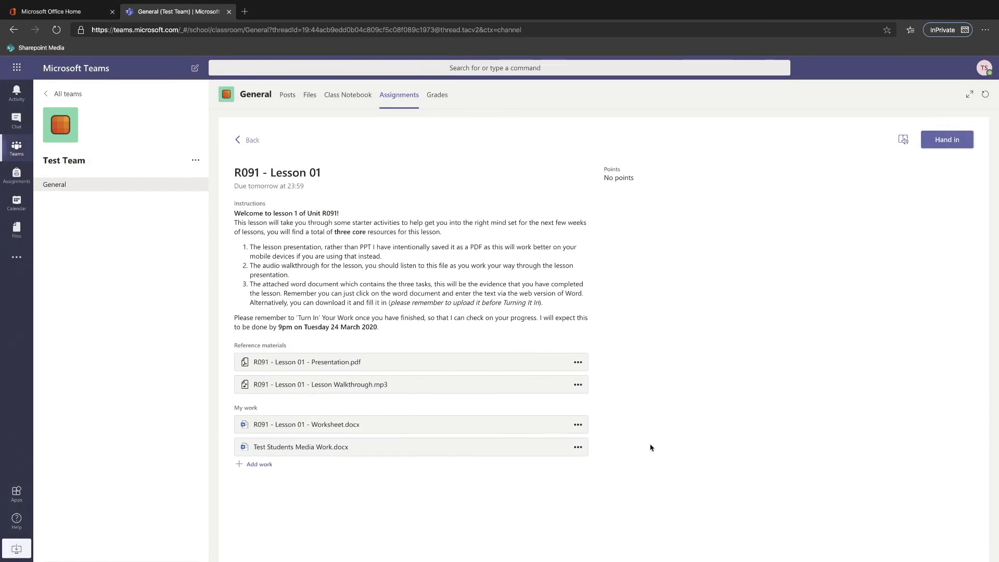
{"action": "mouse_move", "coordinate": [947, 140]}
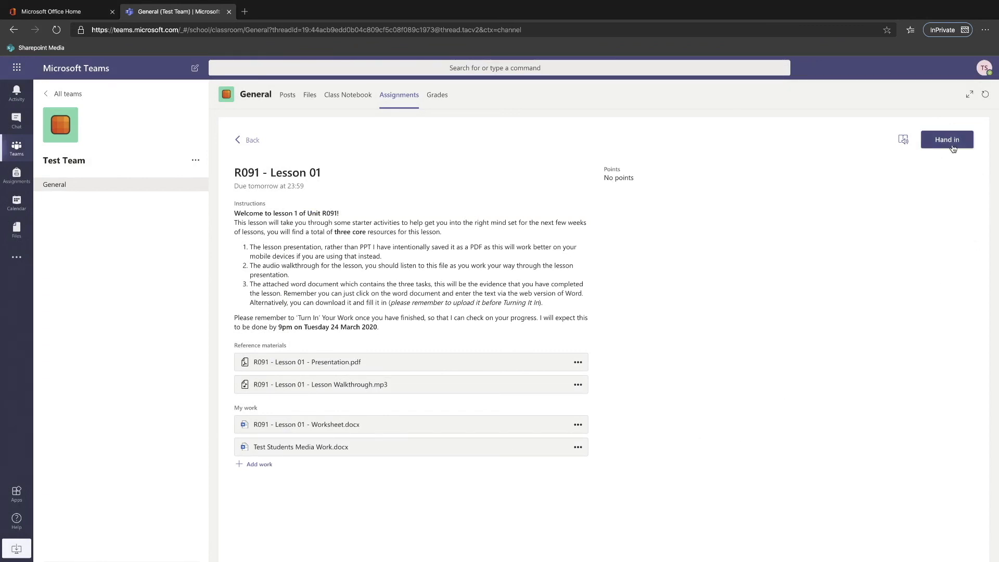
Step: Hand in the R091 - Lesson 01 assignment so Handed in and Undo hand-in appear
{"action": "left_click", "coordinate": [947, 139]}
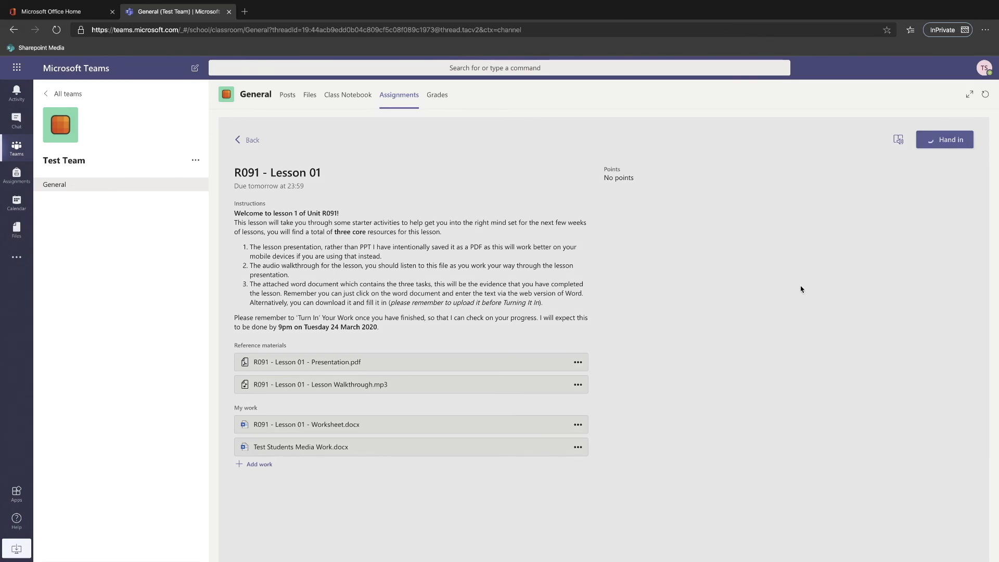
{"action": "mouse_move", "coordinate": [786, 310]}
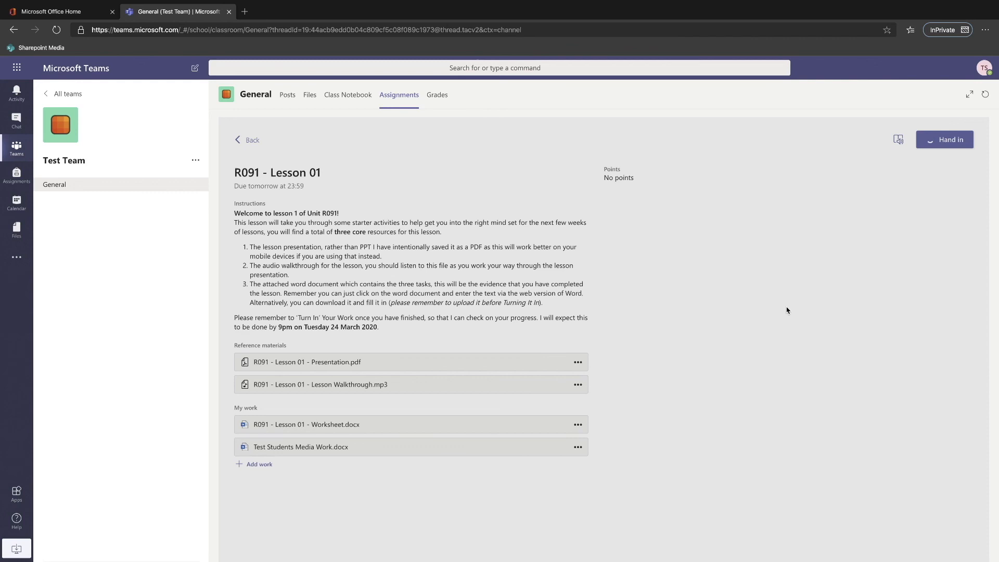
{"action": "mouse_move", "coordinate": [785, 312]}
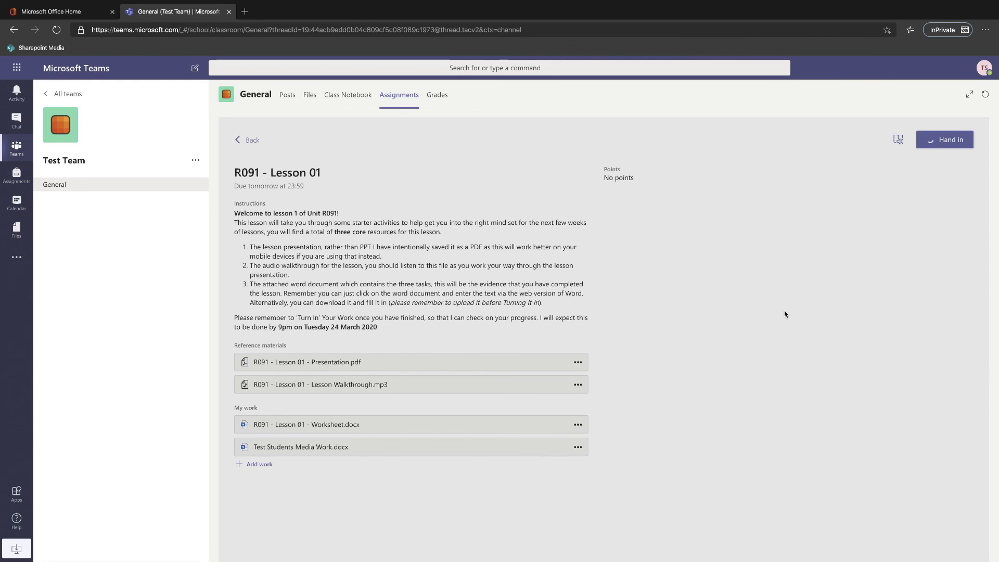
{"action": "mouse_move", "coordinate": [775, 313]}
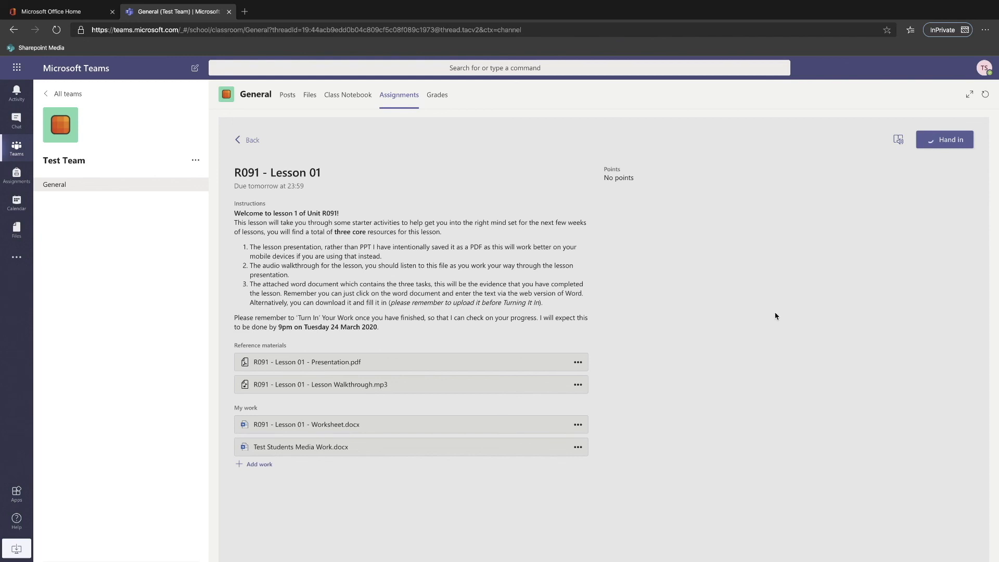
{"action": "left_click", "coordinate": [945, 140]}
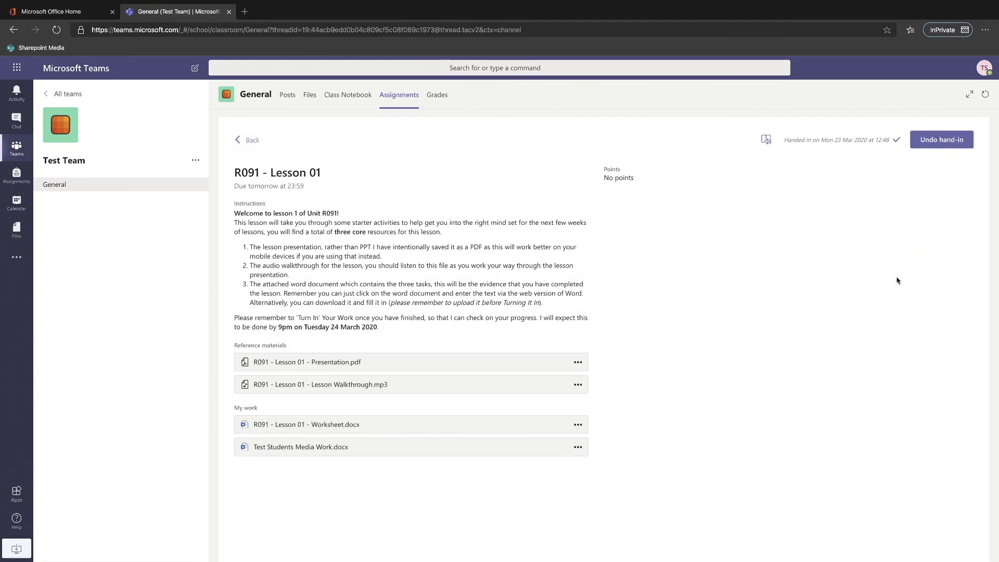
{"action": "mouse_move", "coordinate": [894, 288]}
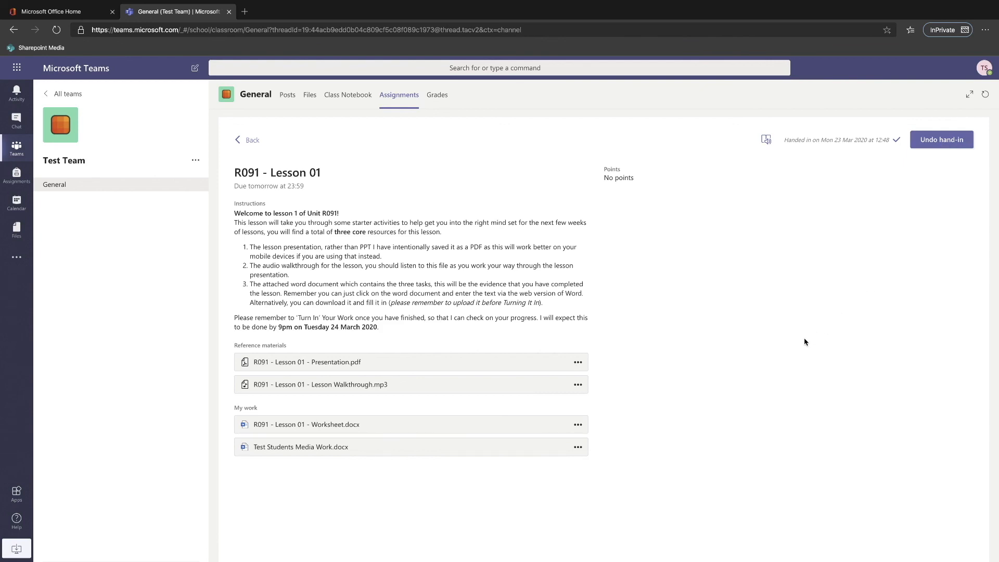
{"action": "mouse_move", "coordinate": [811, 349]}
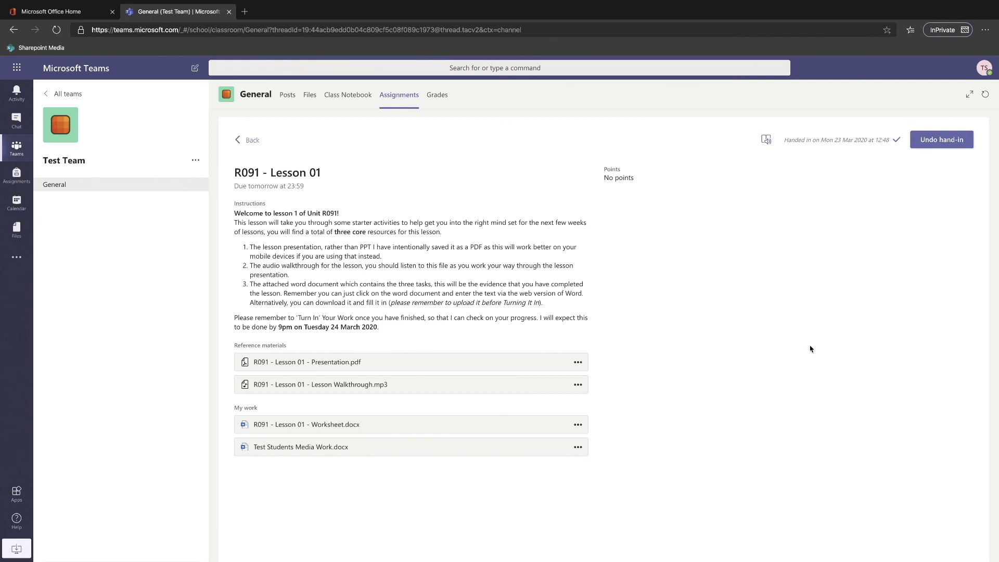
{"action": "mouse_move", "coordinate": [807, 347]}
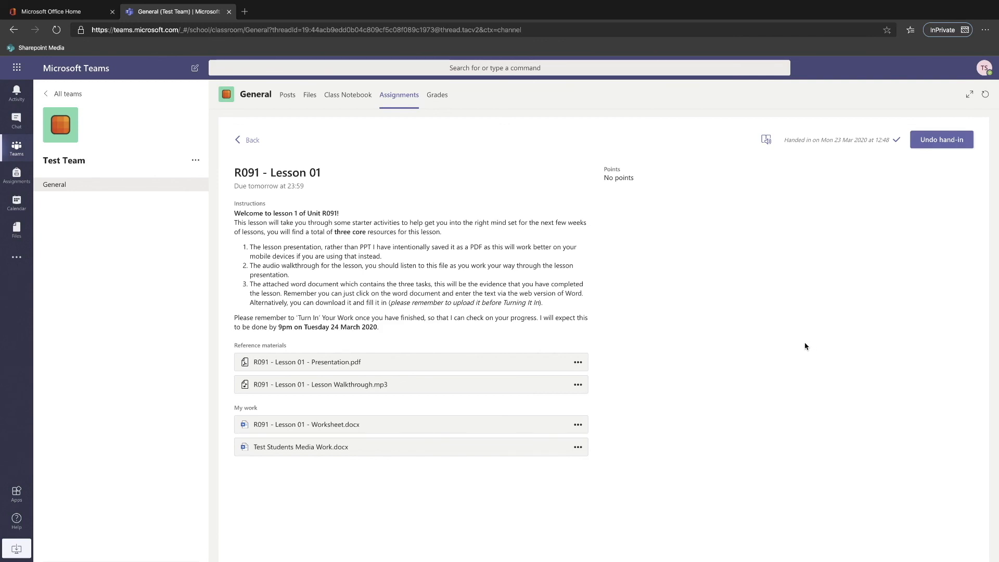
{"action": "mouse_move", "coordinate": [803, 346]}
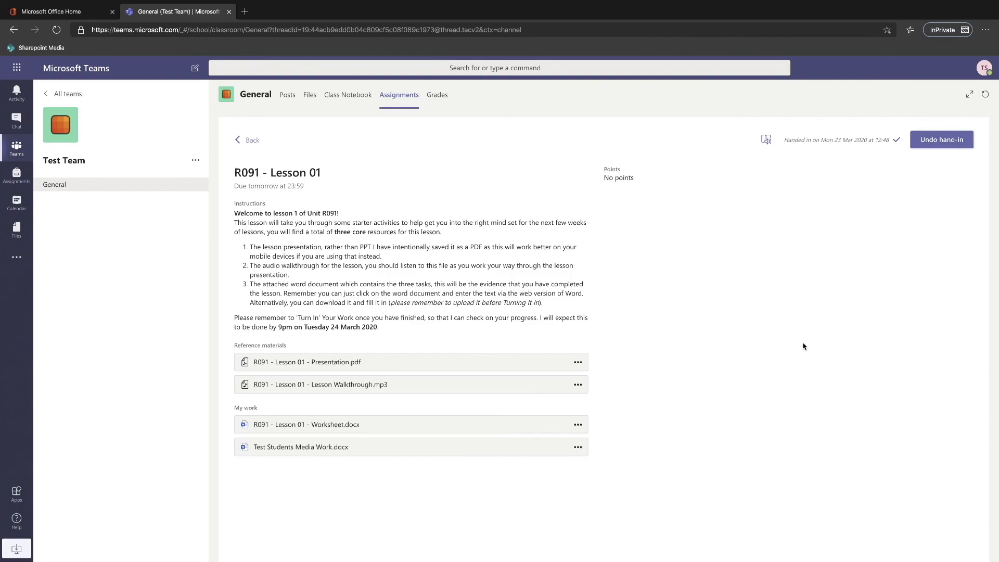